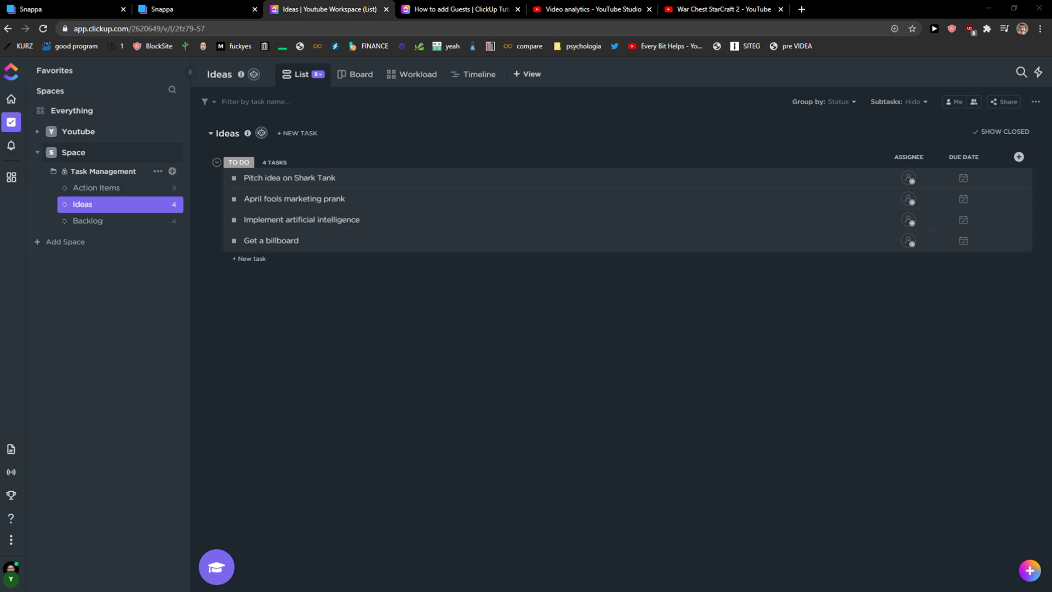
pyautogui.moveTo(636, 493)
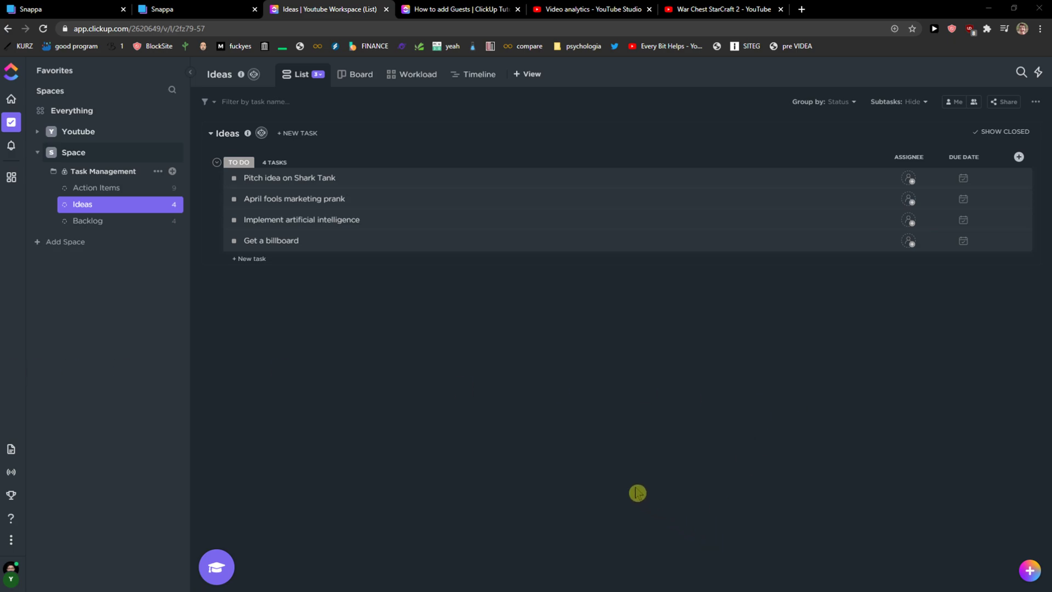
pyautogui.moveTo(642, 469)
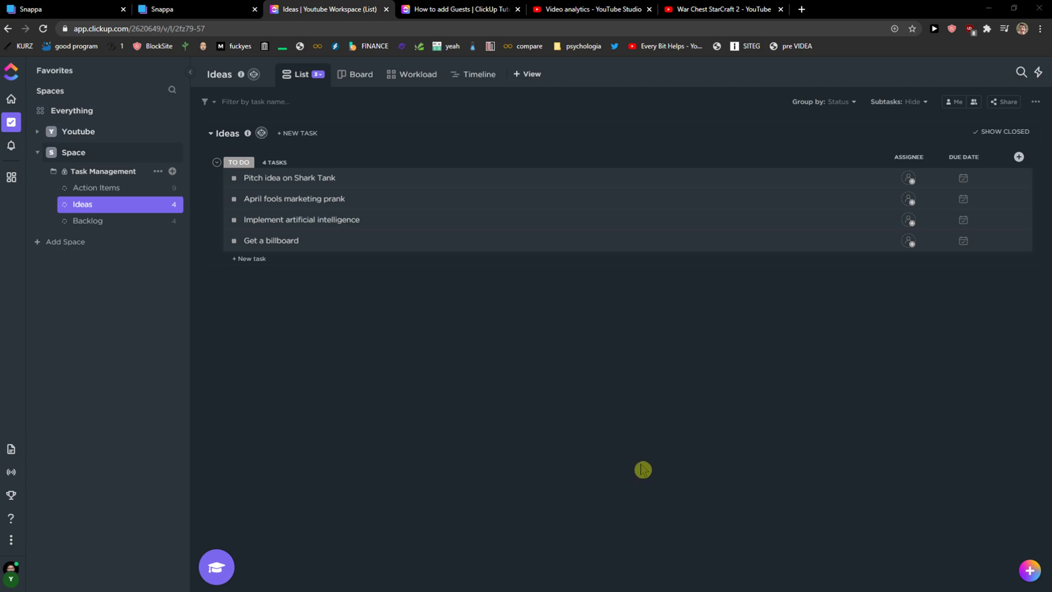
pyautogui.moveTo(283, 211)
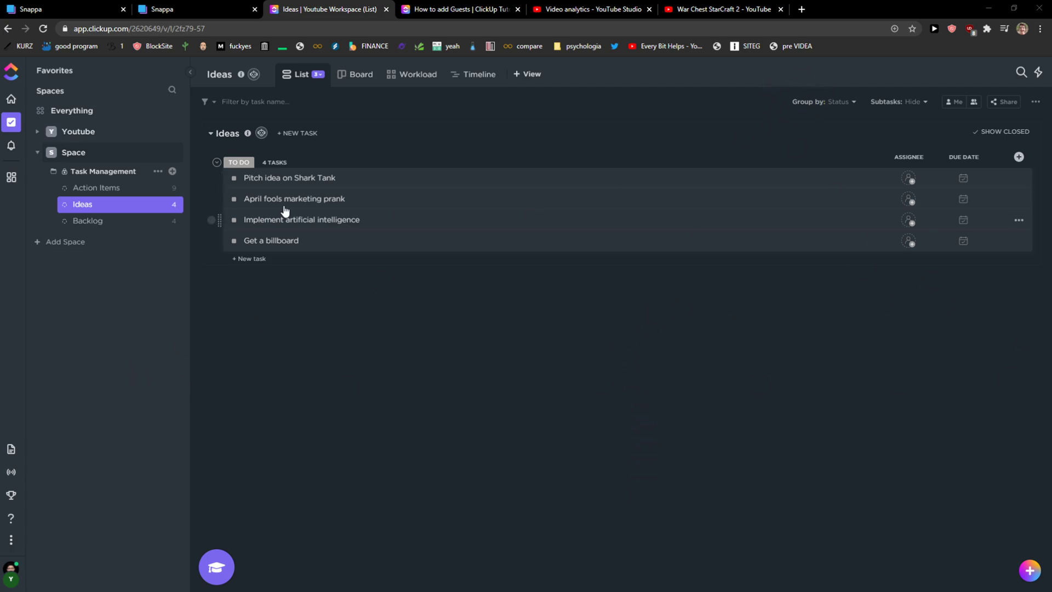
pyautogui.moveTo(120, 534)
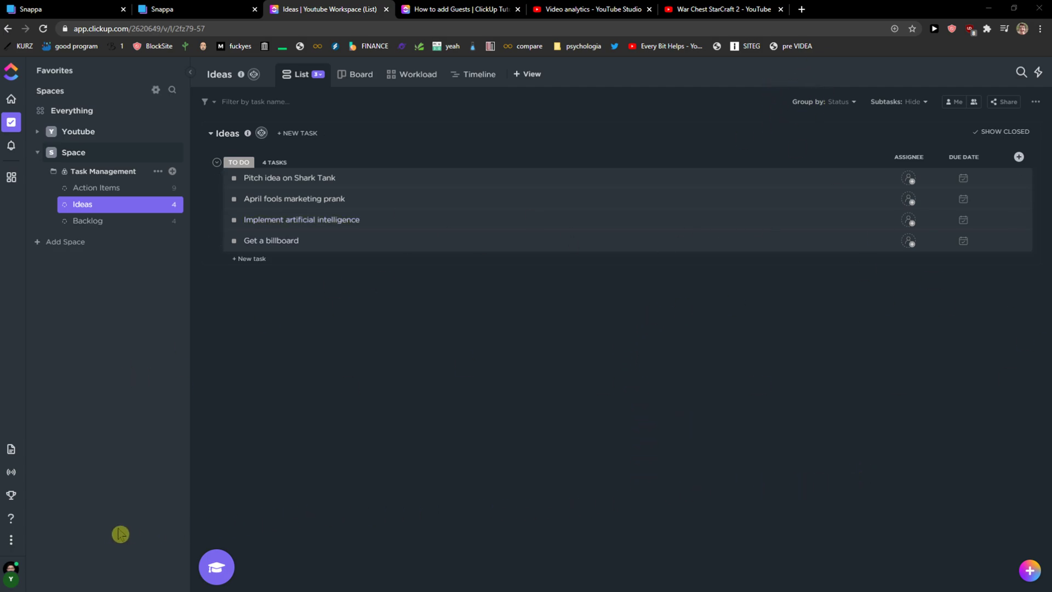
# Open the workspace avatar menu at bottom-left to reach workspace options.
pyautogui.click(11, 577)
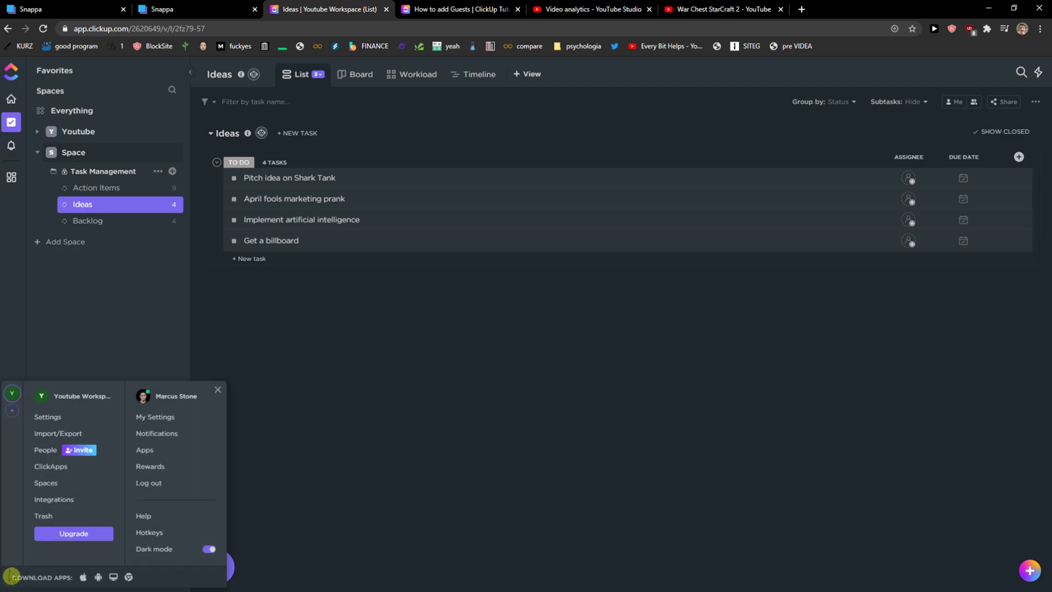
pyautogui.moveTo(81, 395)
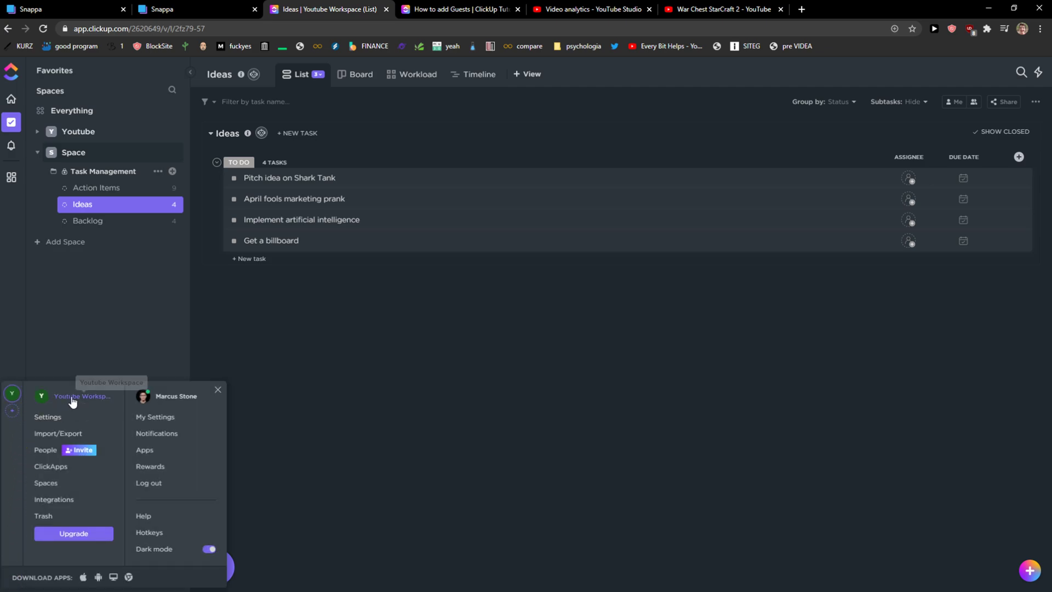
pyautogui.moveTo(12, 410)
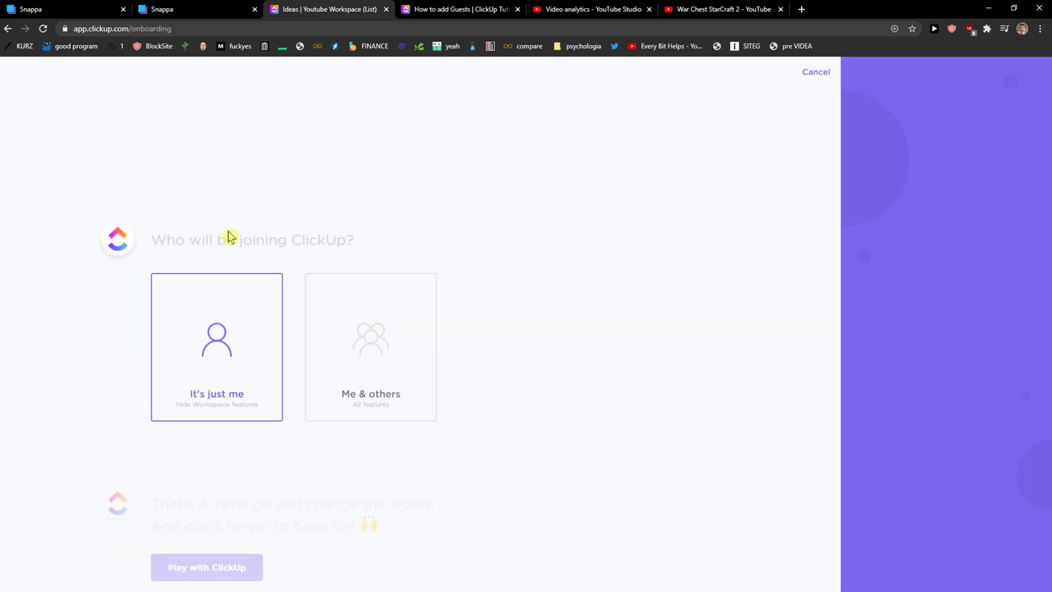
# Preview the Getting Things Done suggested template and create the workspace from it.
pyautogui.scroll(-3)
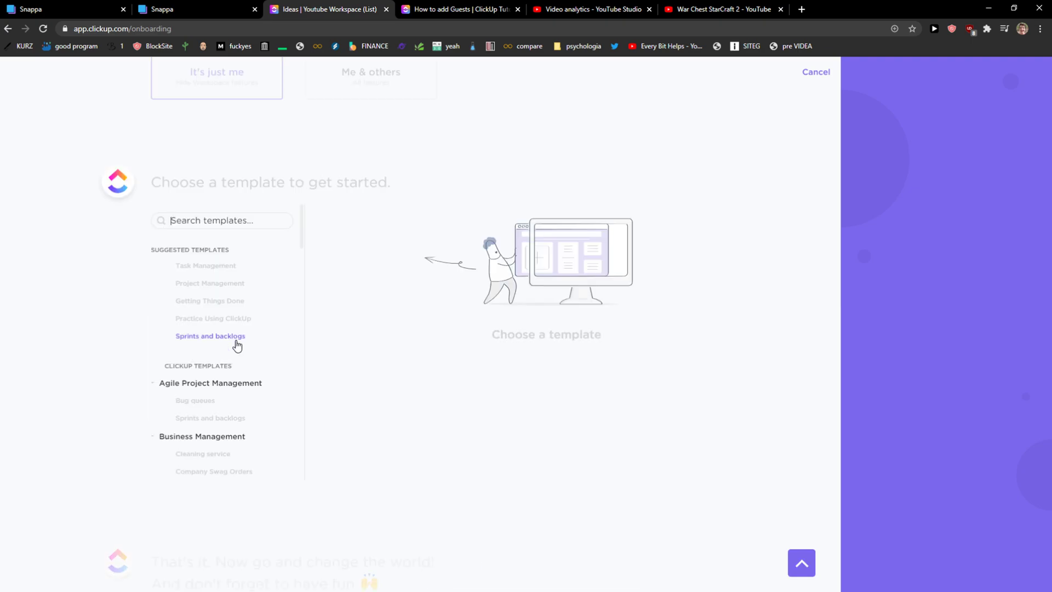
pyautogui.moveTo(213, 299)
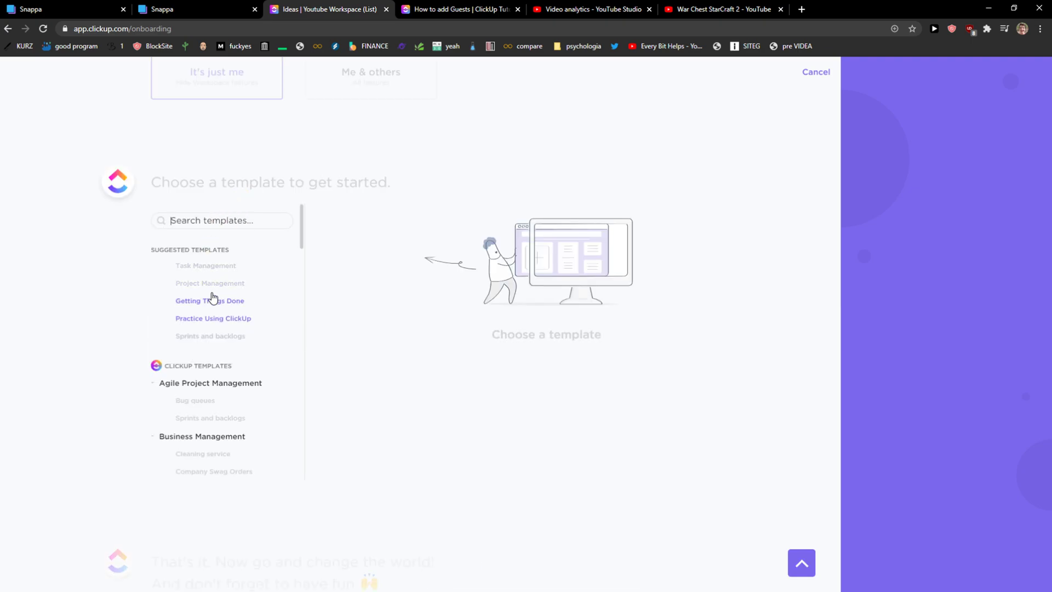
pyautogui.click(209, 300)
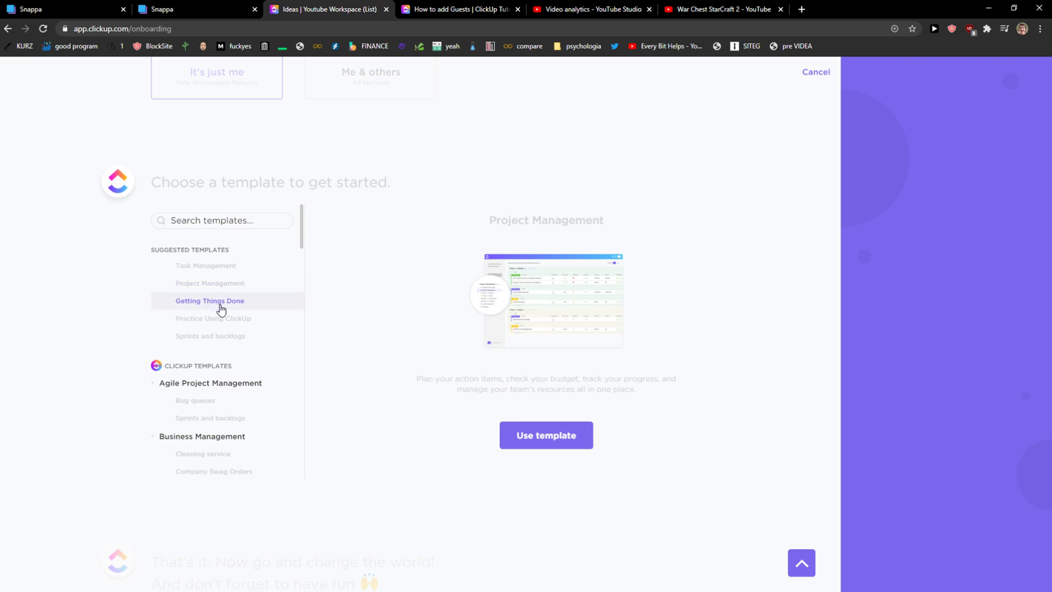
pyautogui.click(209, 300)
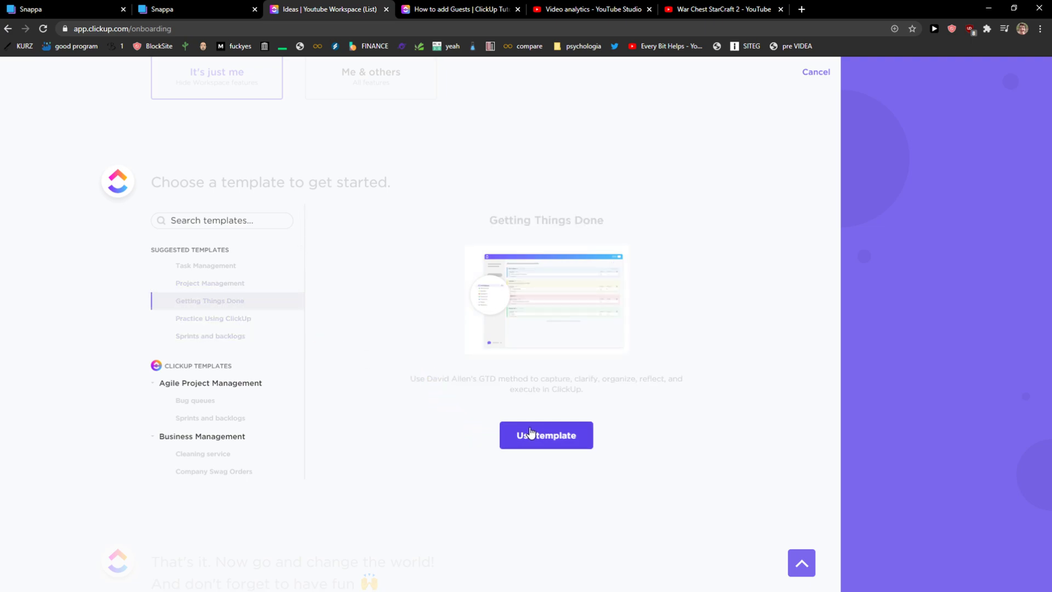
pyautogui.click(545, 434)
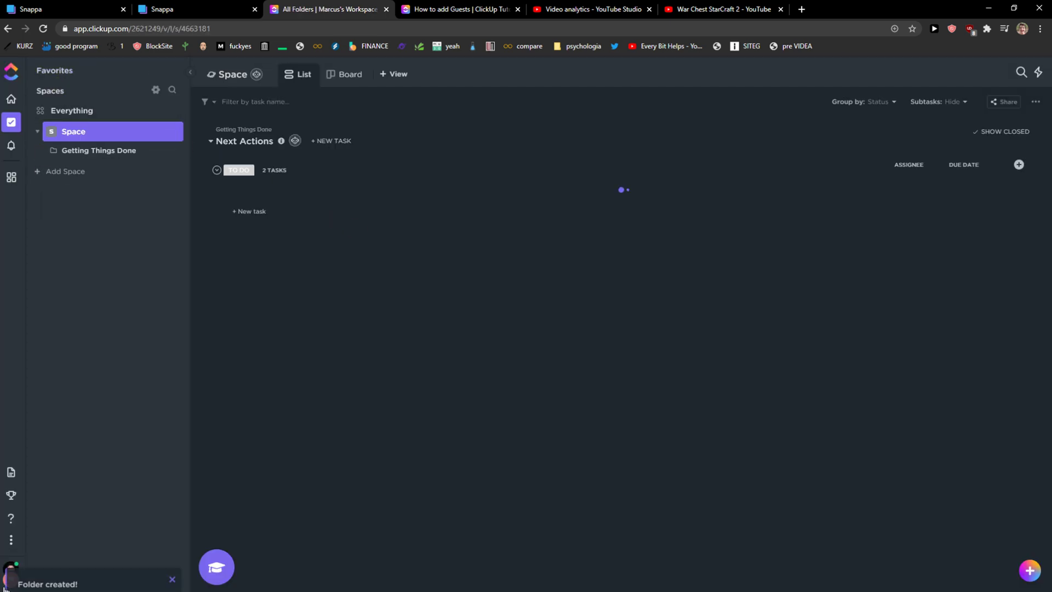
# Expand the Getting Things Done folder to show Next Actions through Weekly Review lists.
pyautogui.click(12, 394)
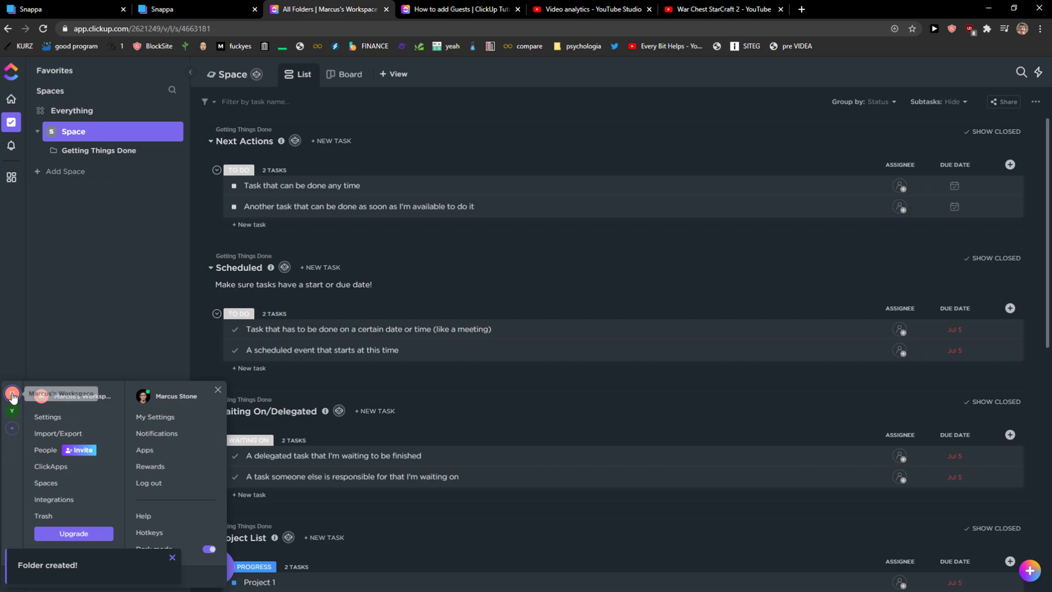
pyautogui.click(99, 150)
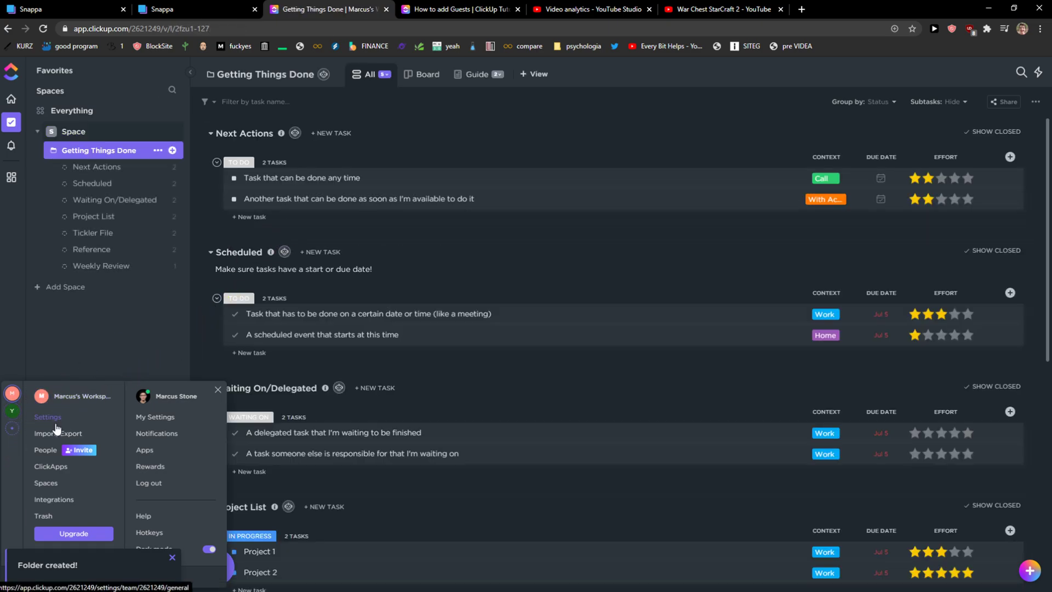
pyautogui.click(47, 416)
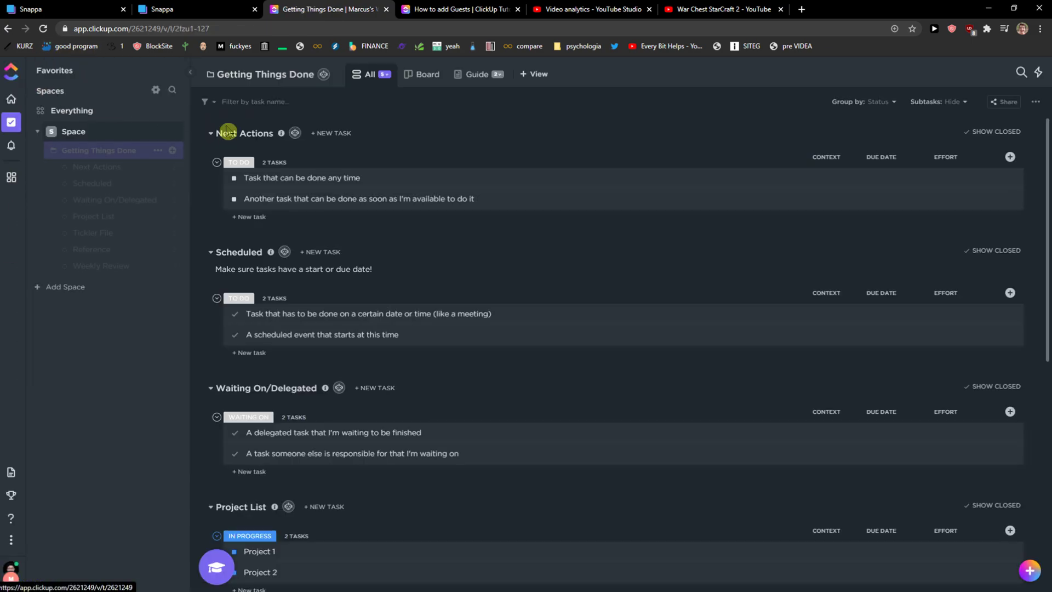
pyautogui.scroll(-3)
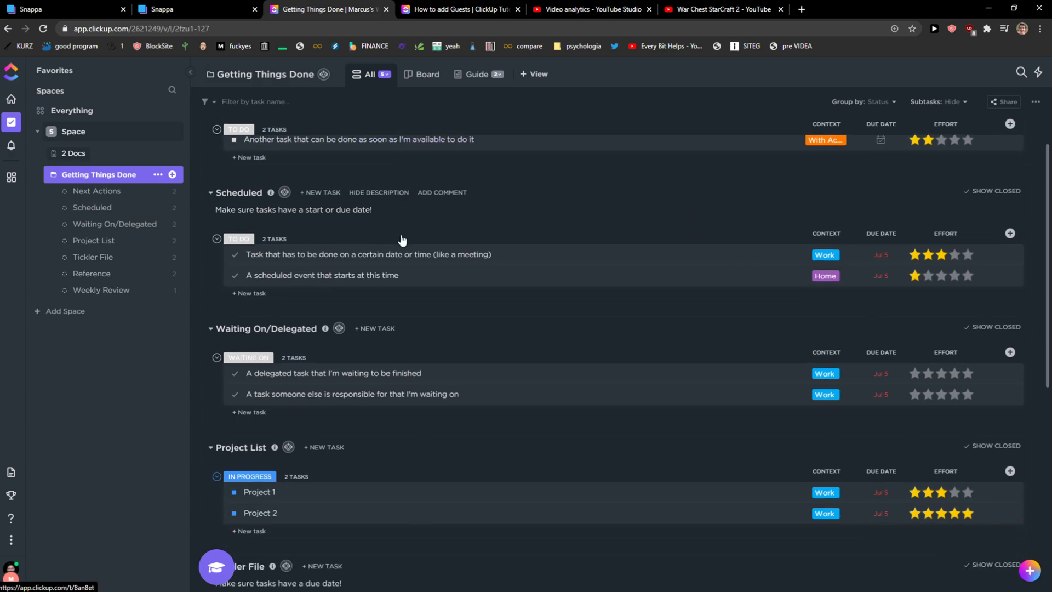
pyautogui.scroll(3)
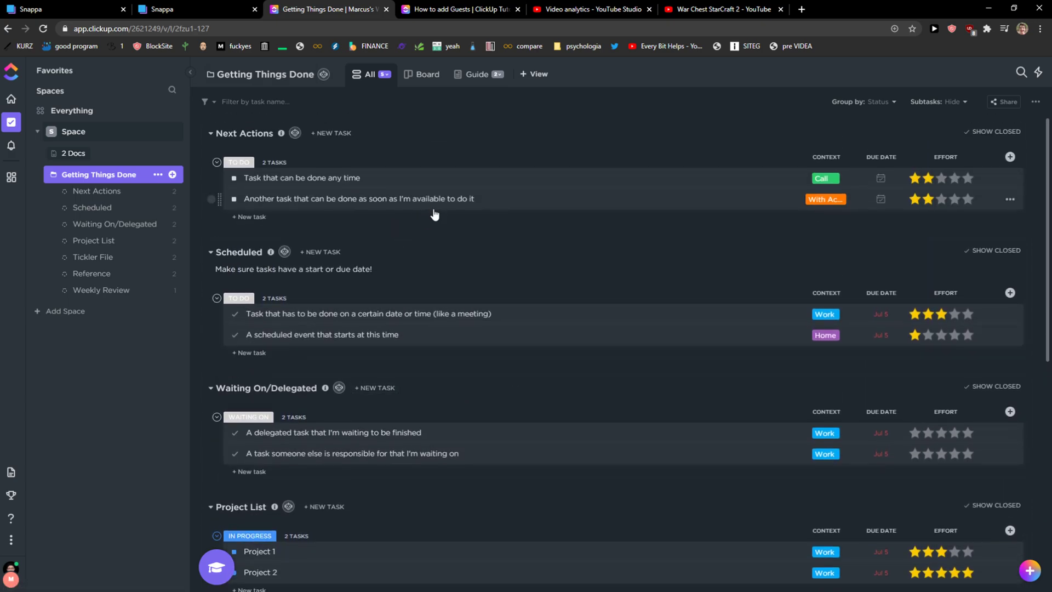